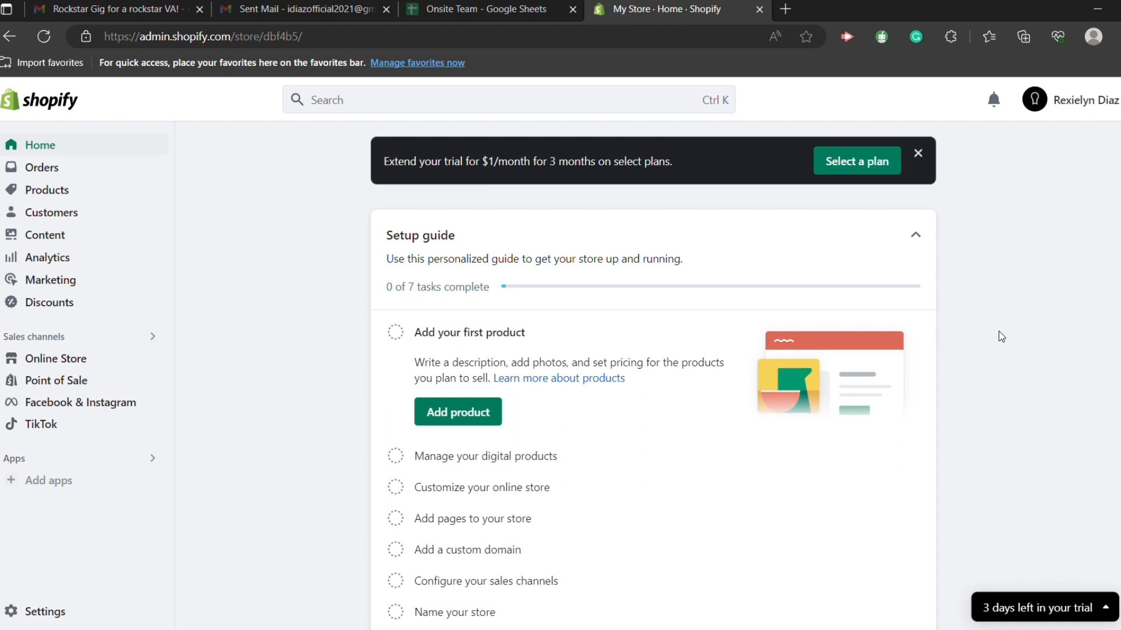
mouse_move(997, 334)
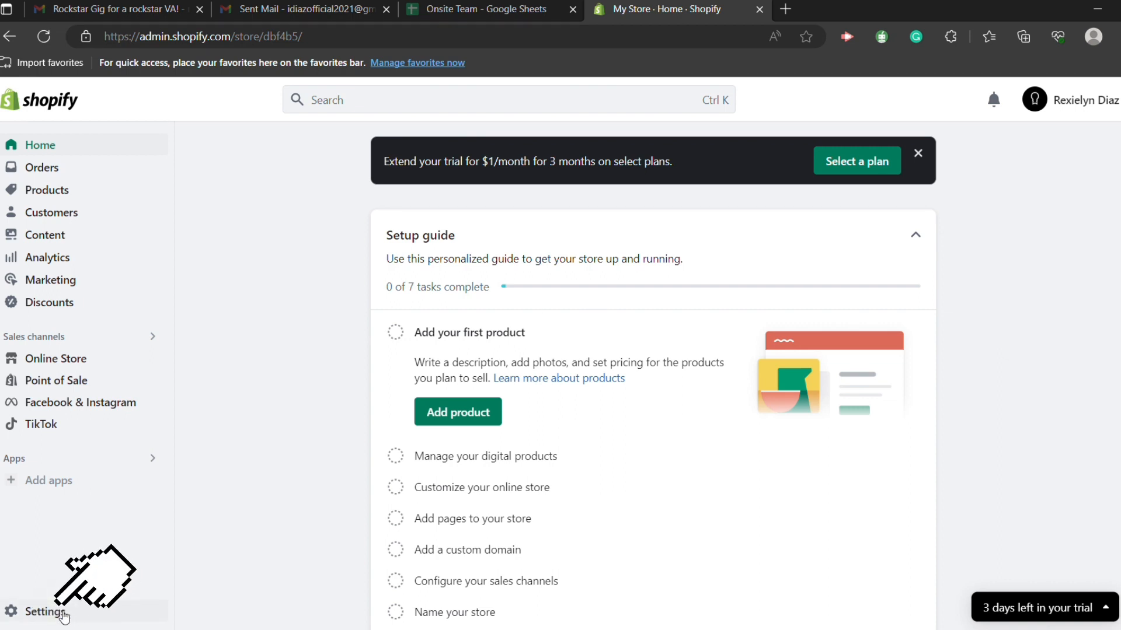
- Reach the Plan settings page showing a trial store with 3 days left and no payment method
left_click(43, 609)
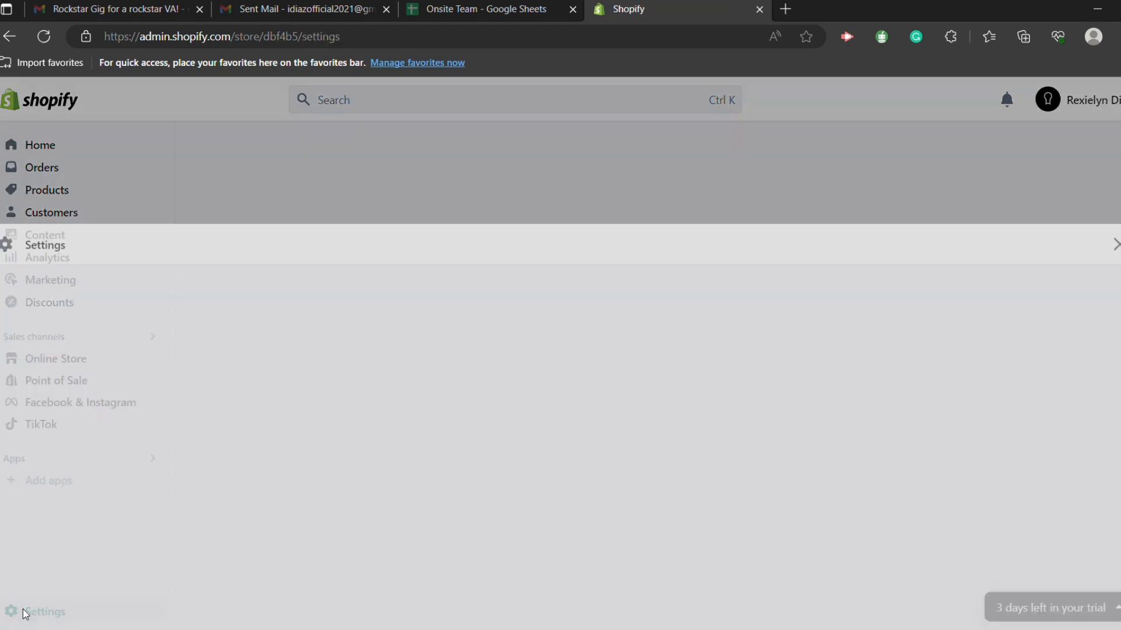
left_click(44, 612)
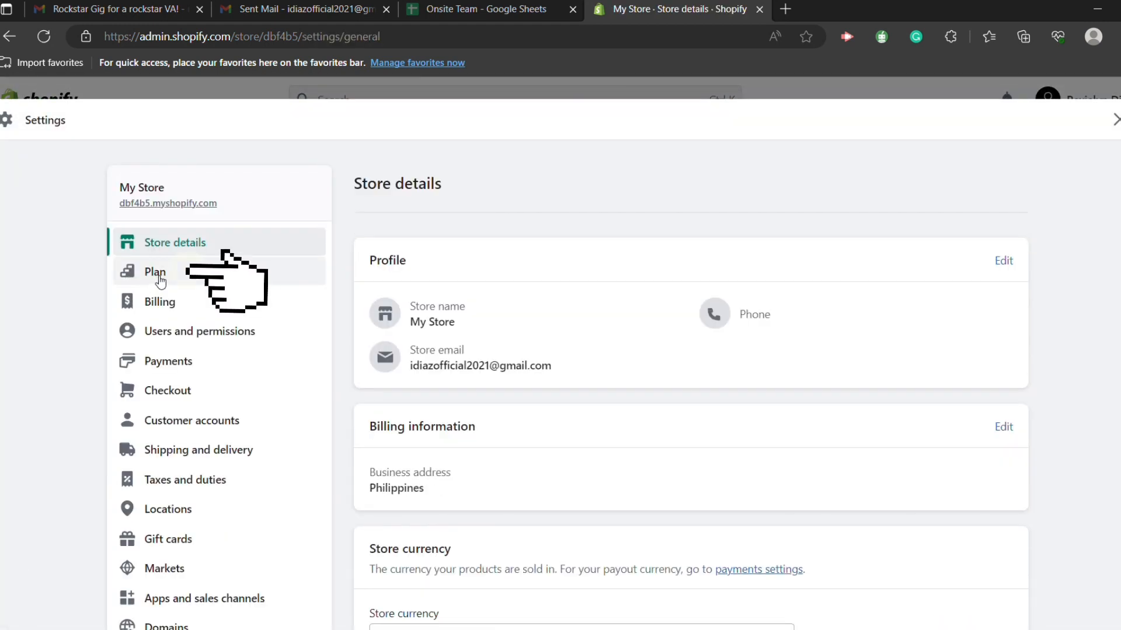
left_click(154, 272)
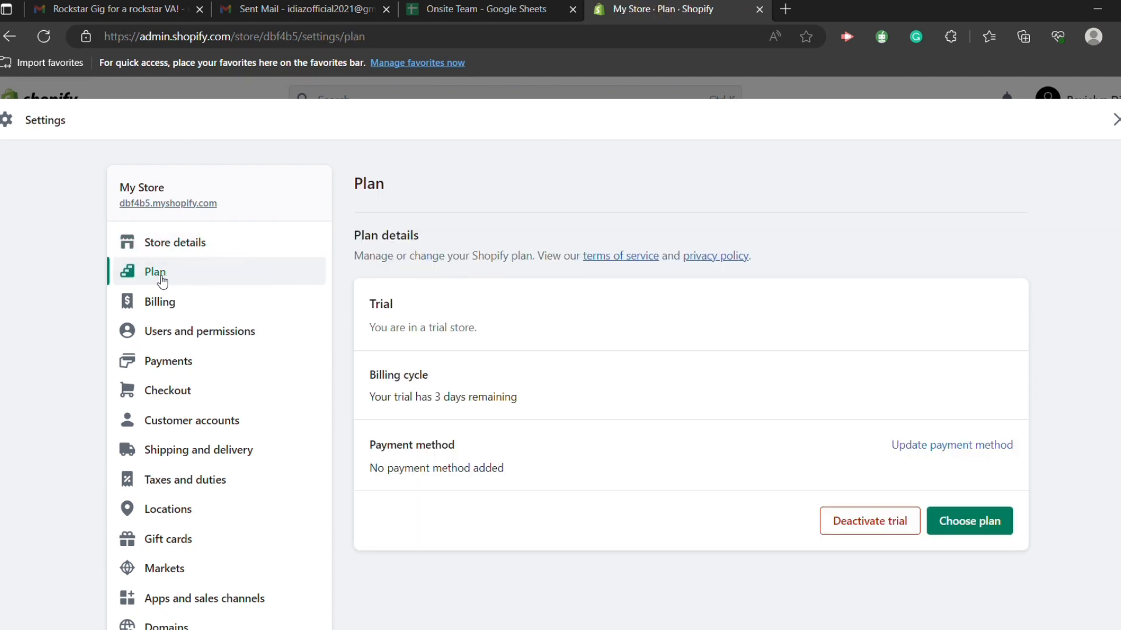
mouse_move(619, 528)
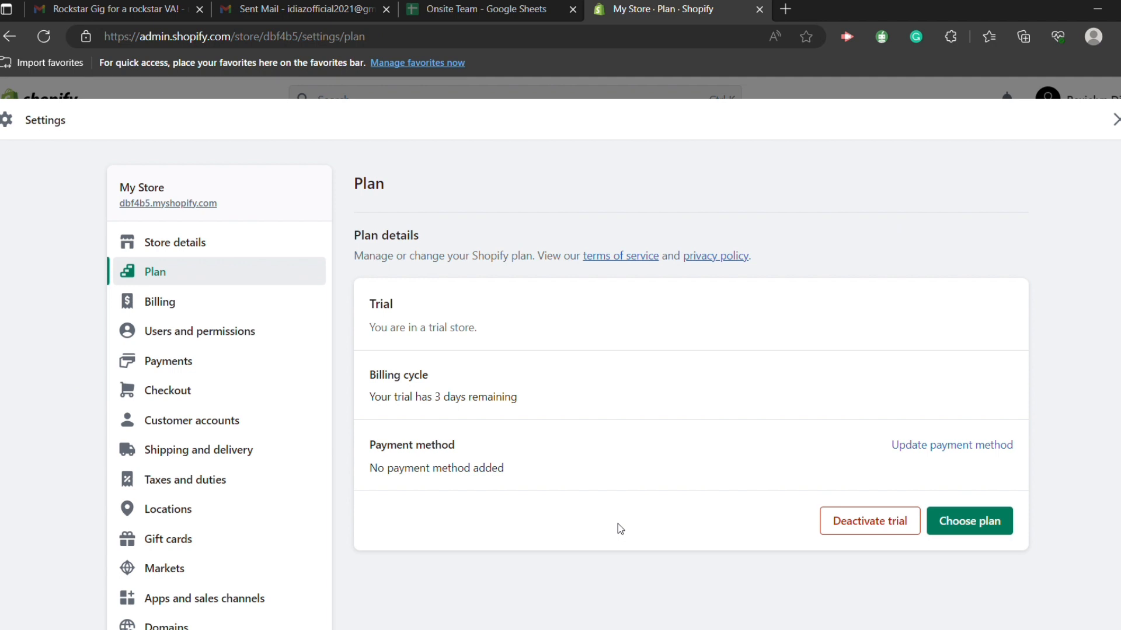
mouse_move(658, 541)
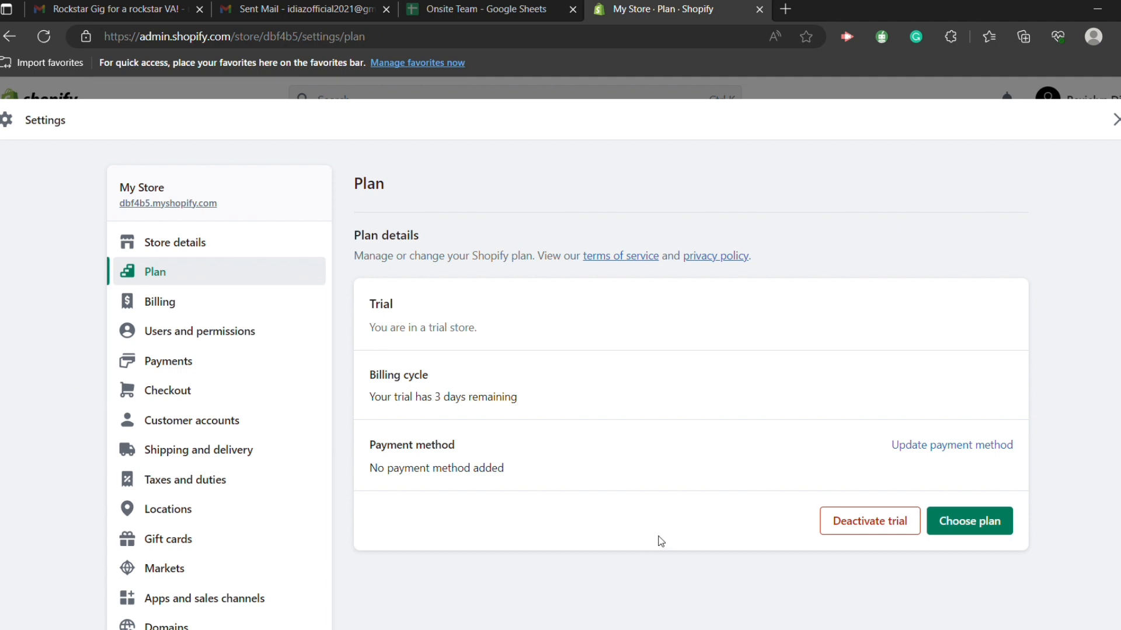
scroll("down", 3)
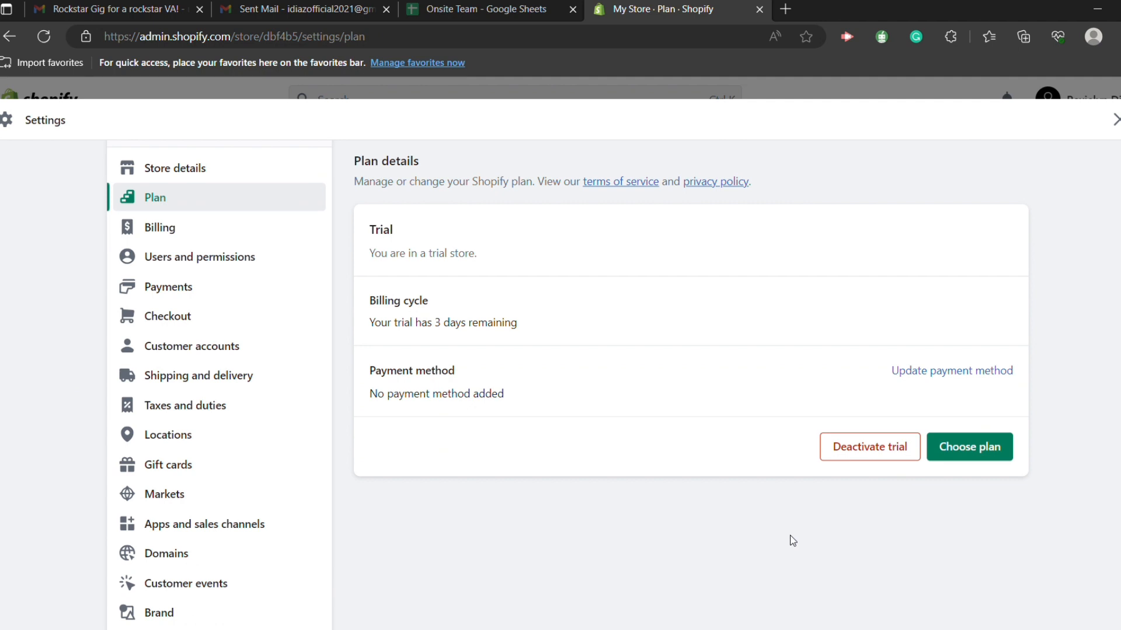
mouse_move(840, 460)
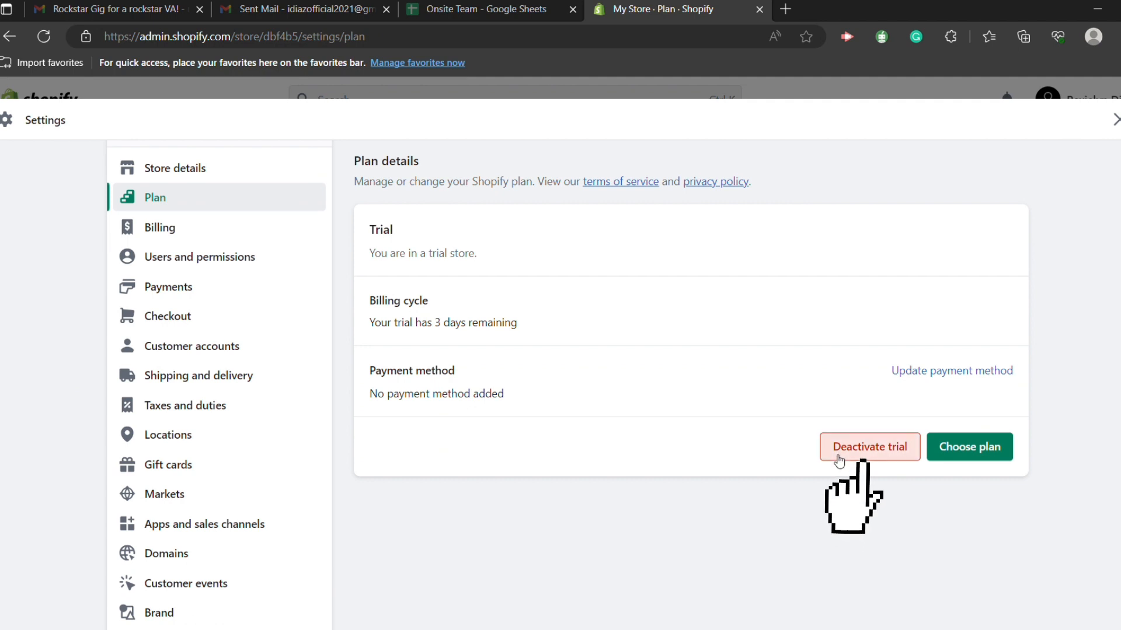
- Start the Deactivate trial flow so the reason-for-closing dialog appears
left_click(870, 446)
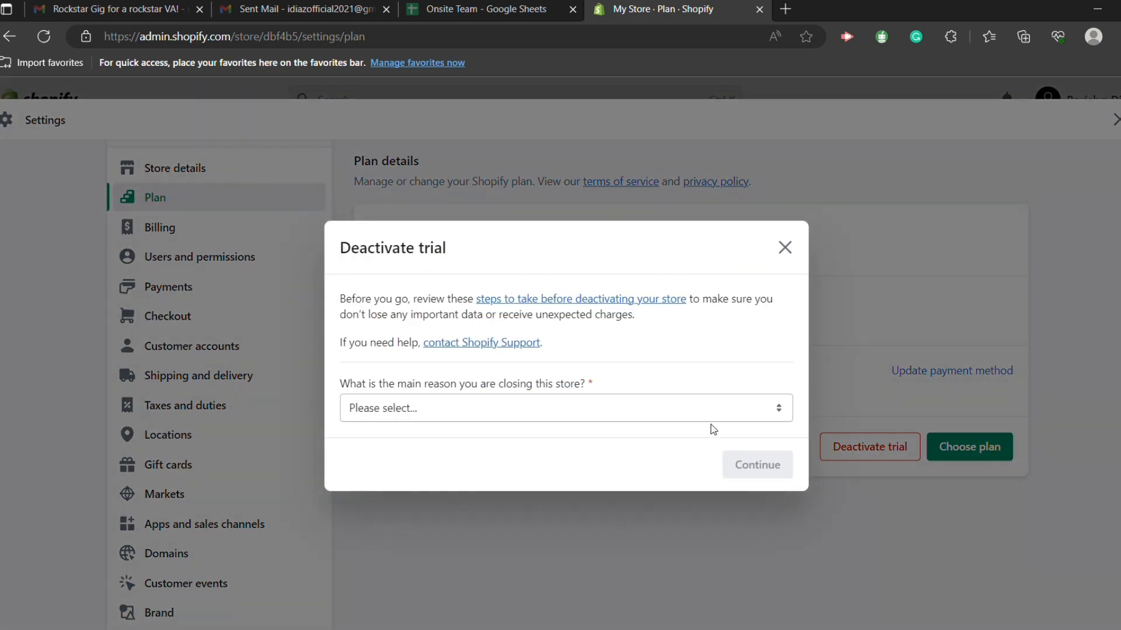
mouse_move(664, 406)
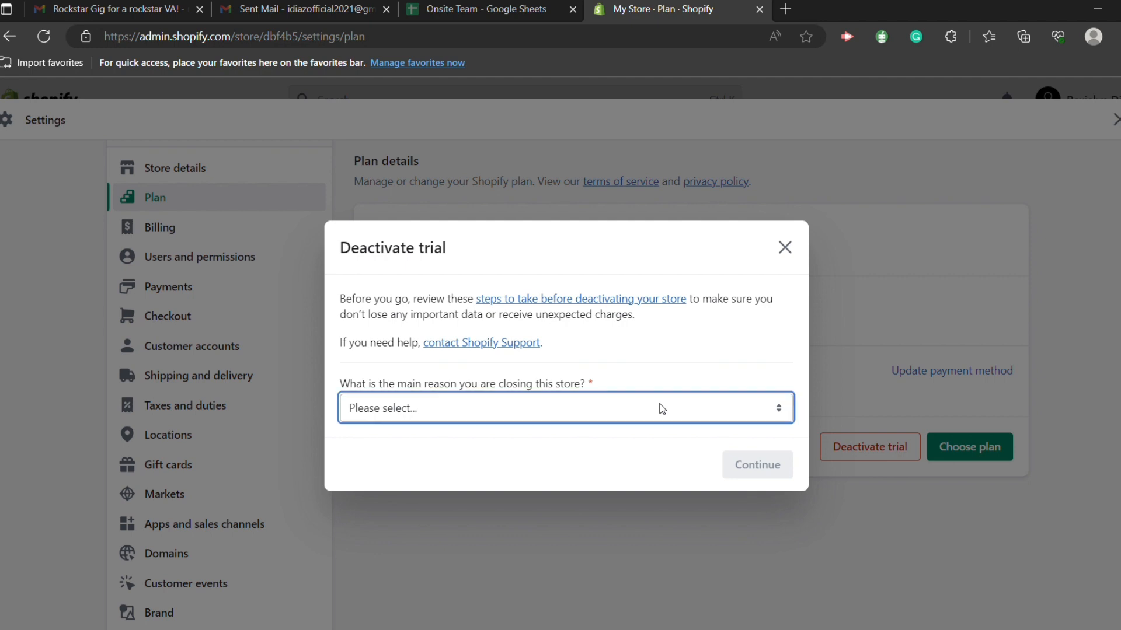
mouse_move(653, 453)
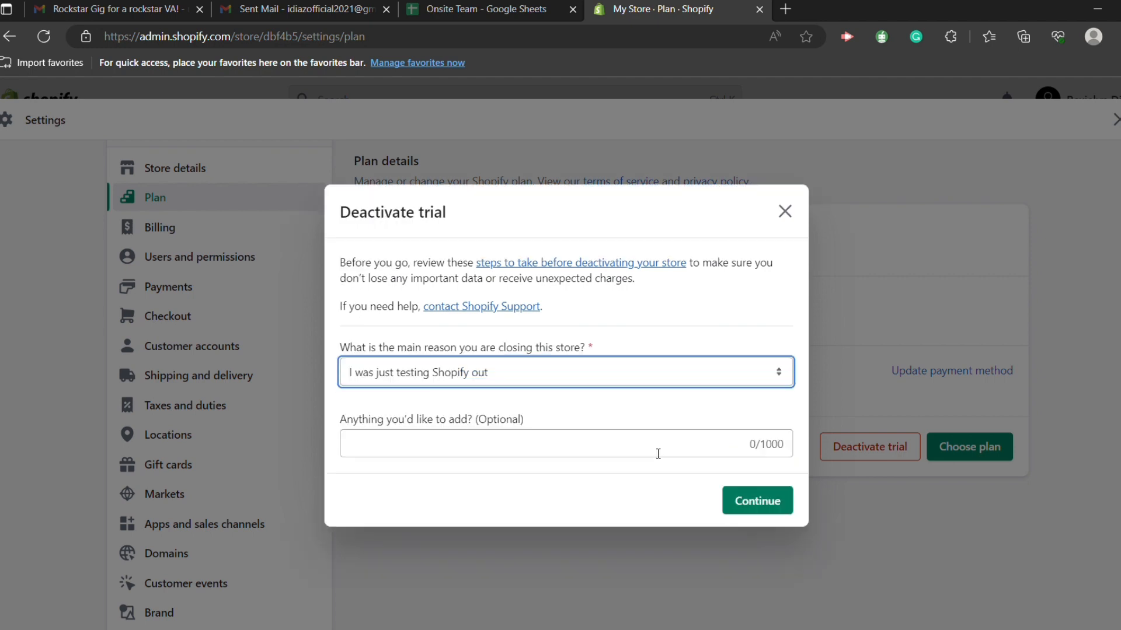
mouse_move(547, 448)
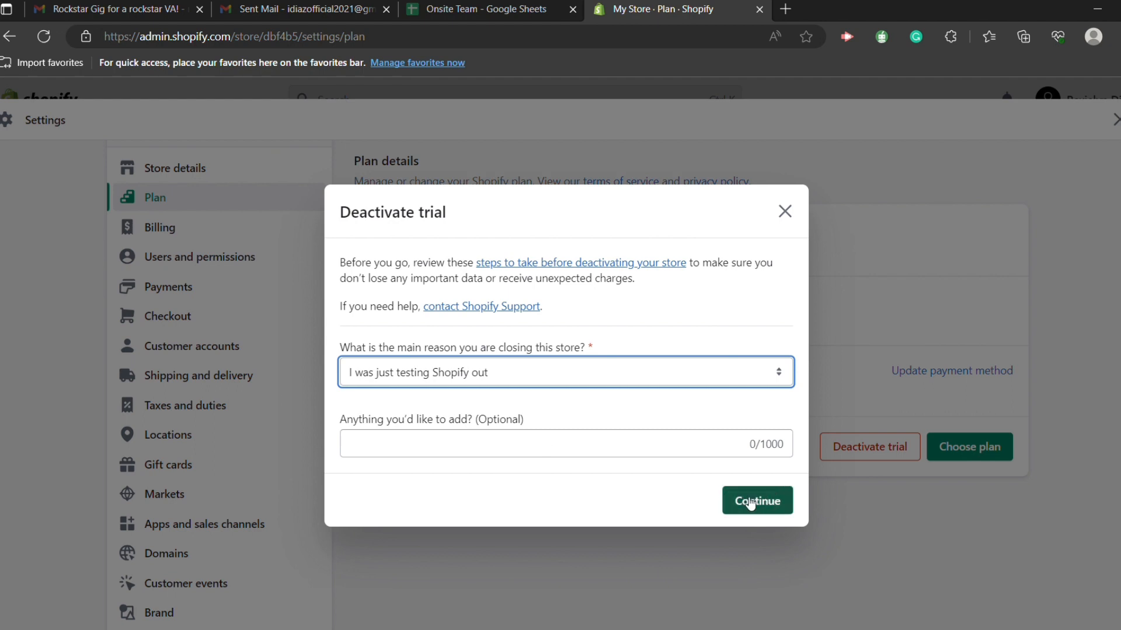
mouse_move(796, 213)
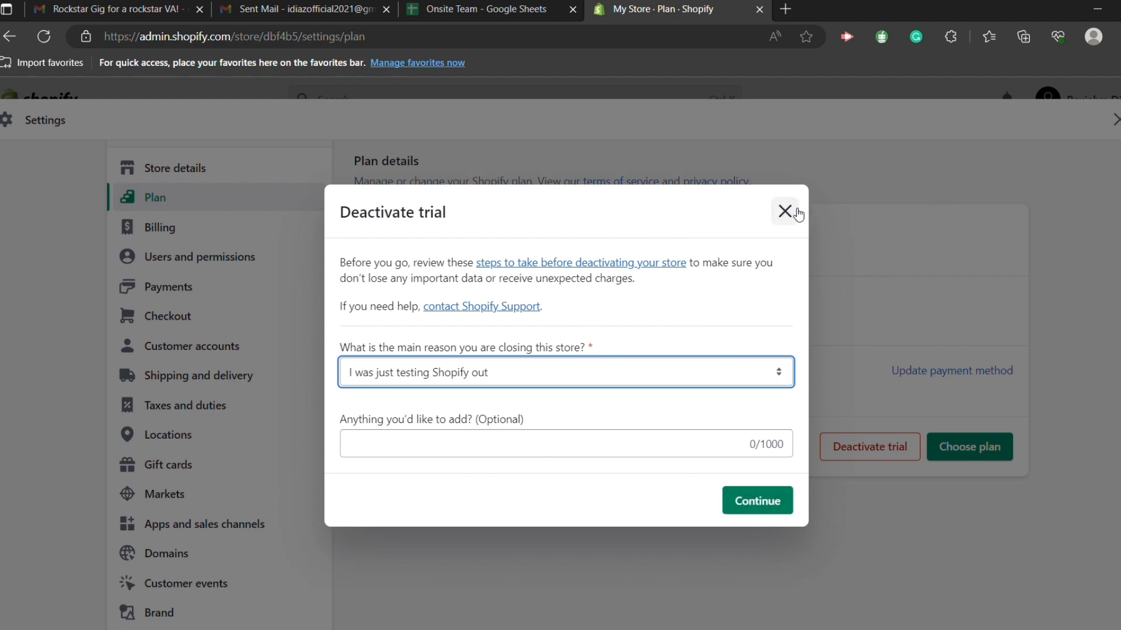
mouse_move(791, 220)
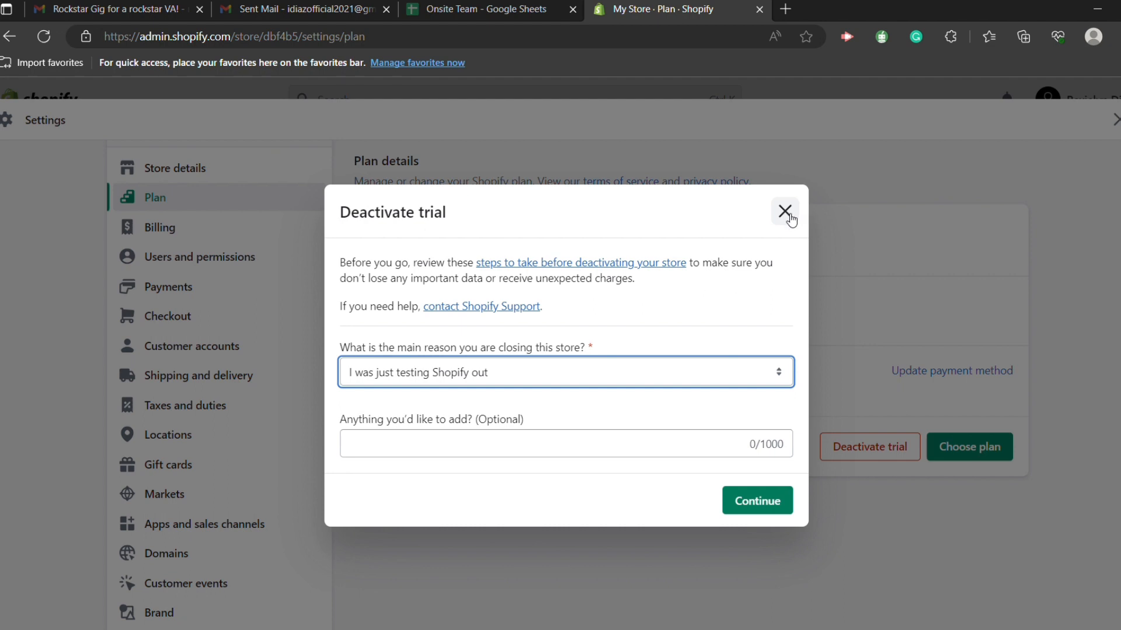
- Dismiss the deactivation dialog, view Apps and sales channels, then return to the Plan page with the trial still active
left_click(784, 212)
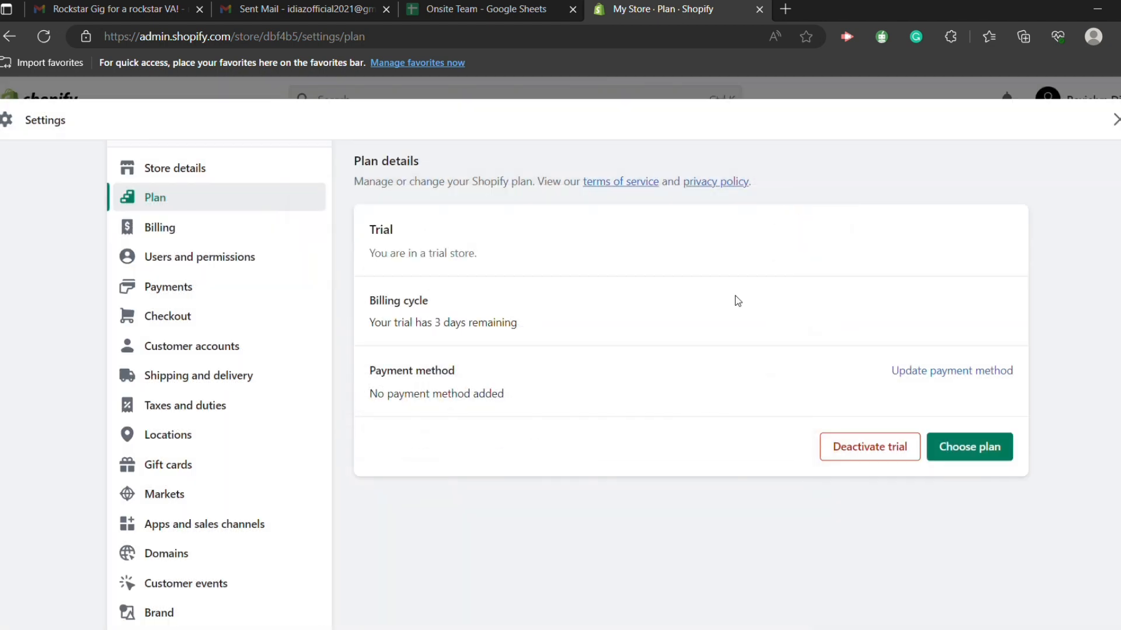
scroll("down", 3)
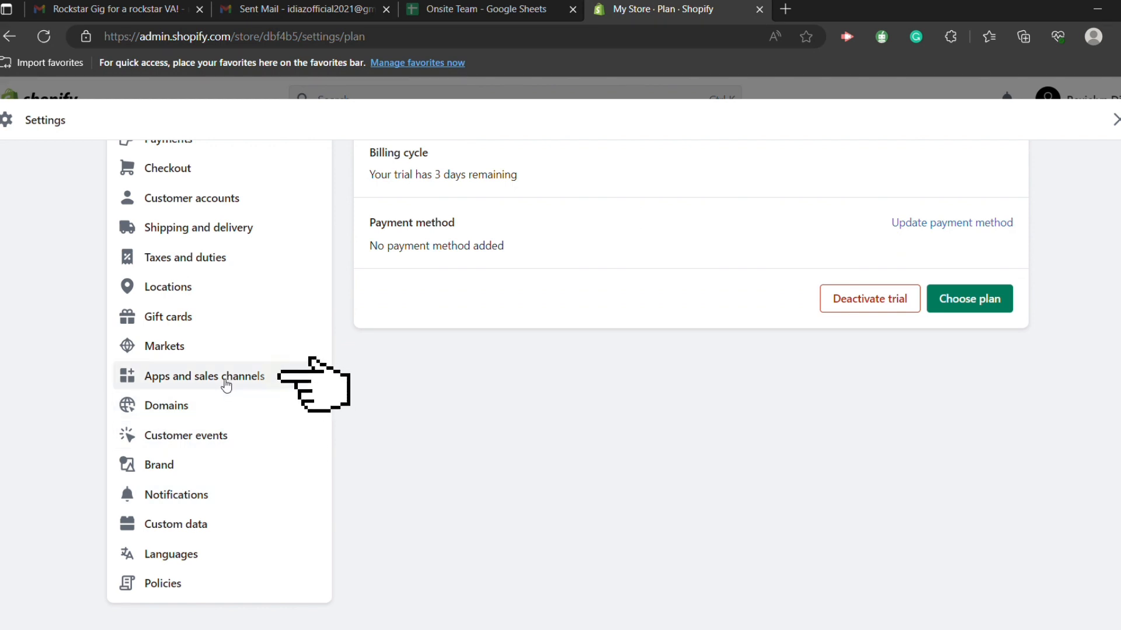
left_click(188, 376)
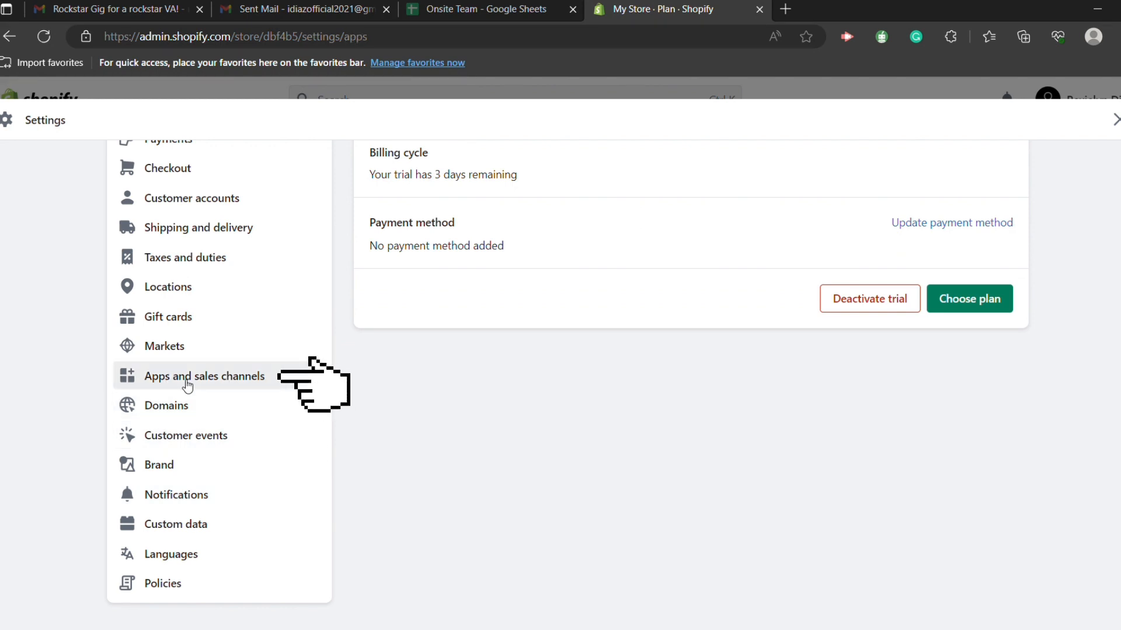
left_click(188, 376)
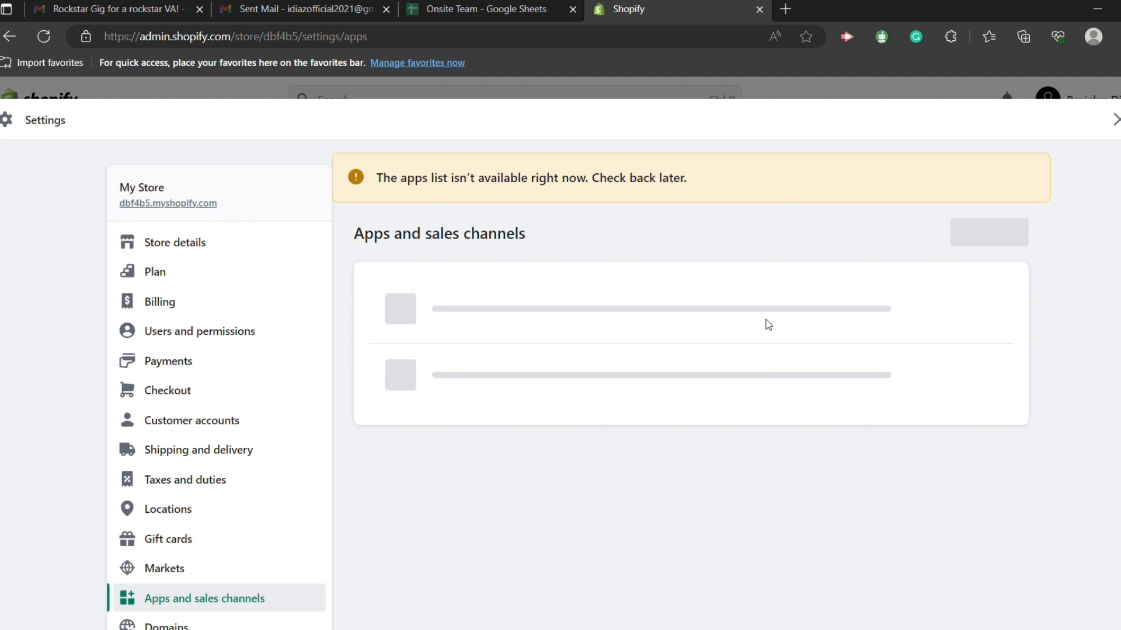
left_click(154, 270)
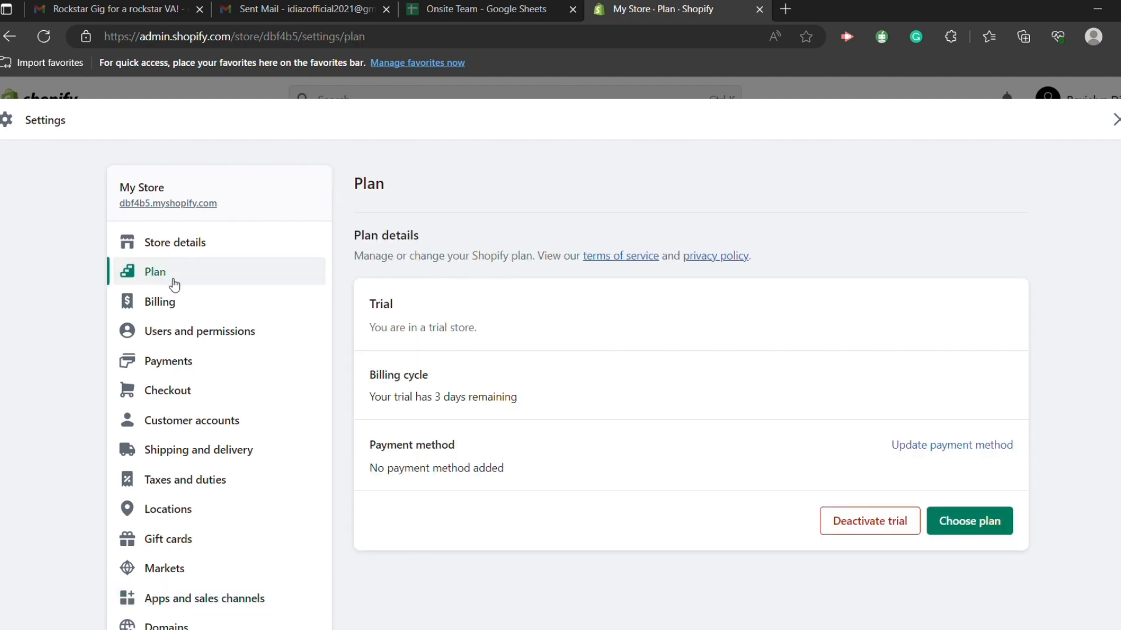
mouse_move(182, 292)
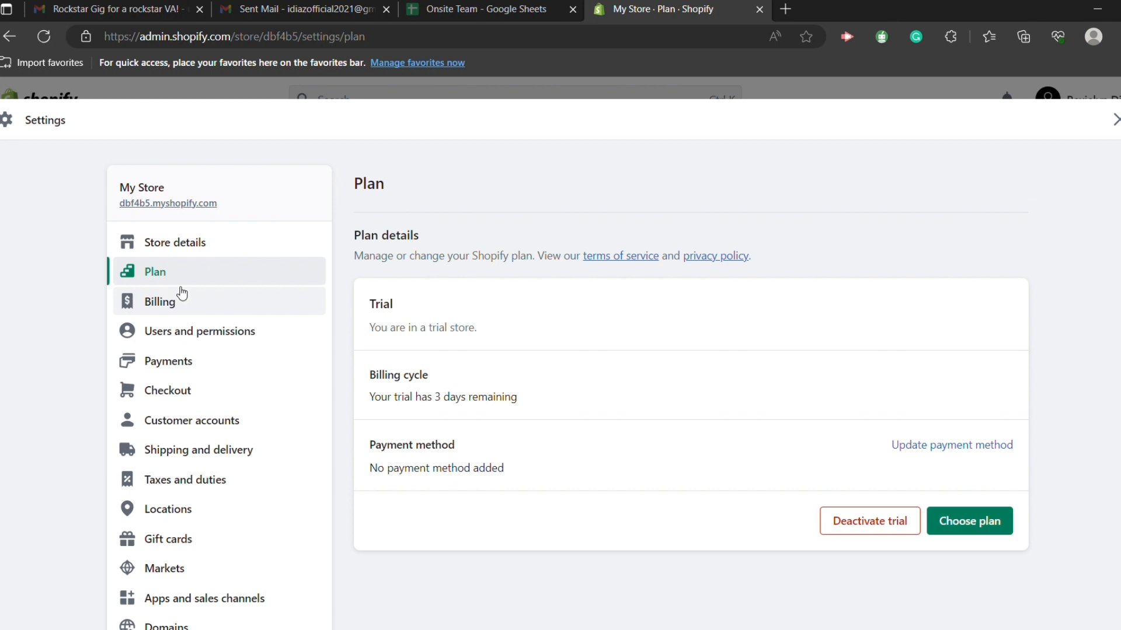
mouse_move(210, 280)
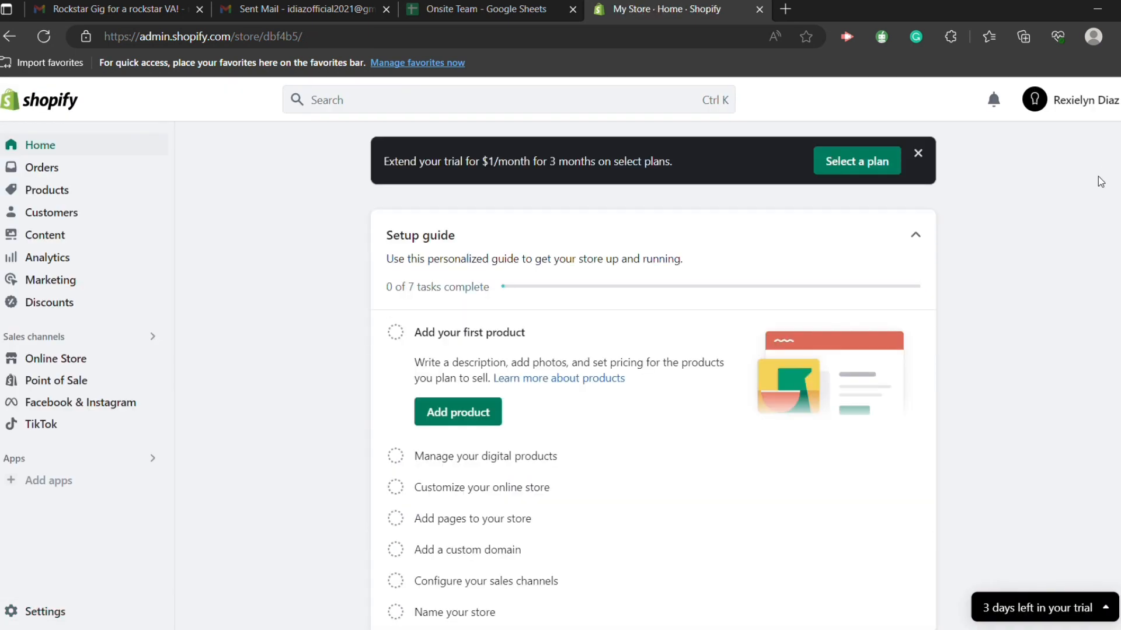
mouse_move(1061, 240)
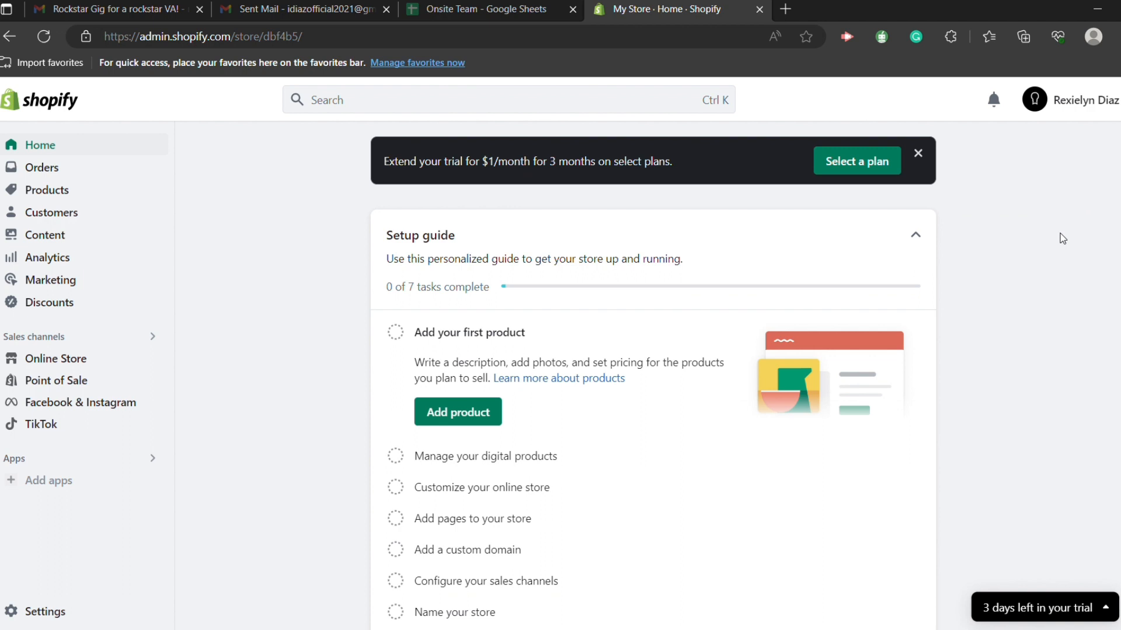
mouse_move(1060, 248)
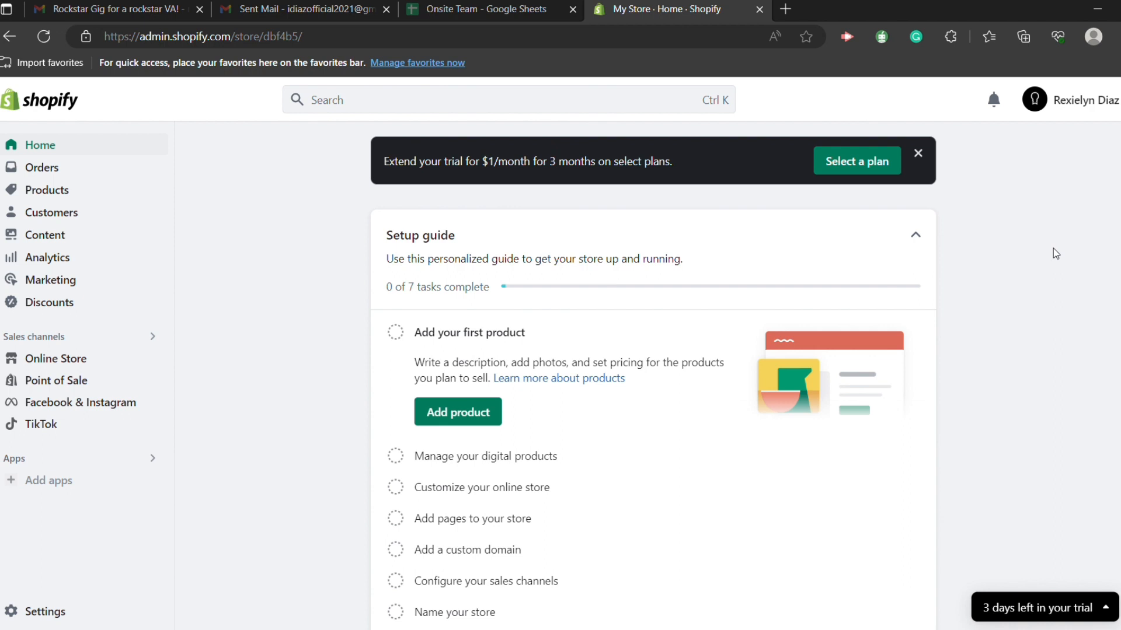
mouse_move(1028, 279)
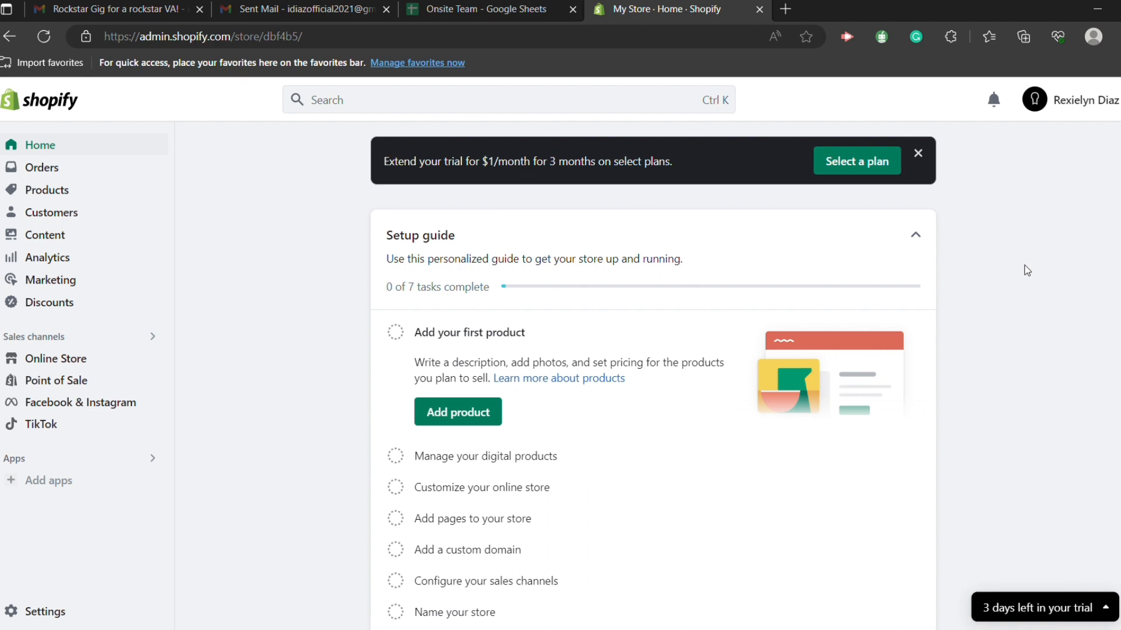
mouse_move(963, 503)
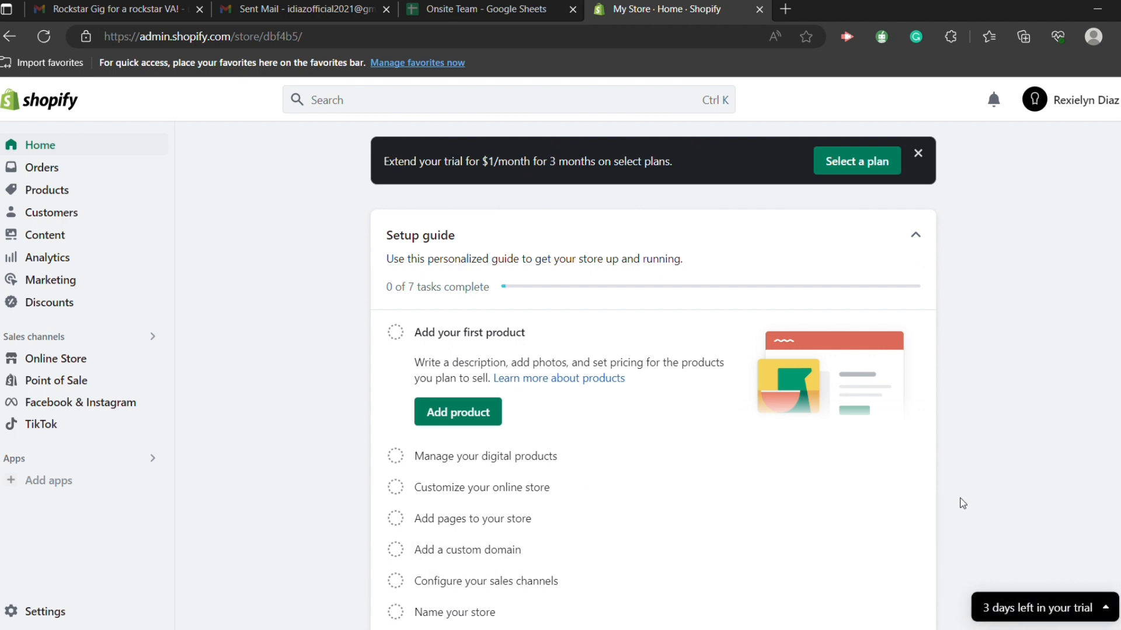
mouse_move(963, 489)
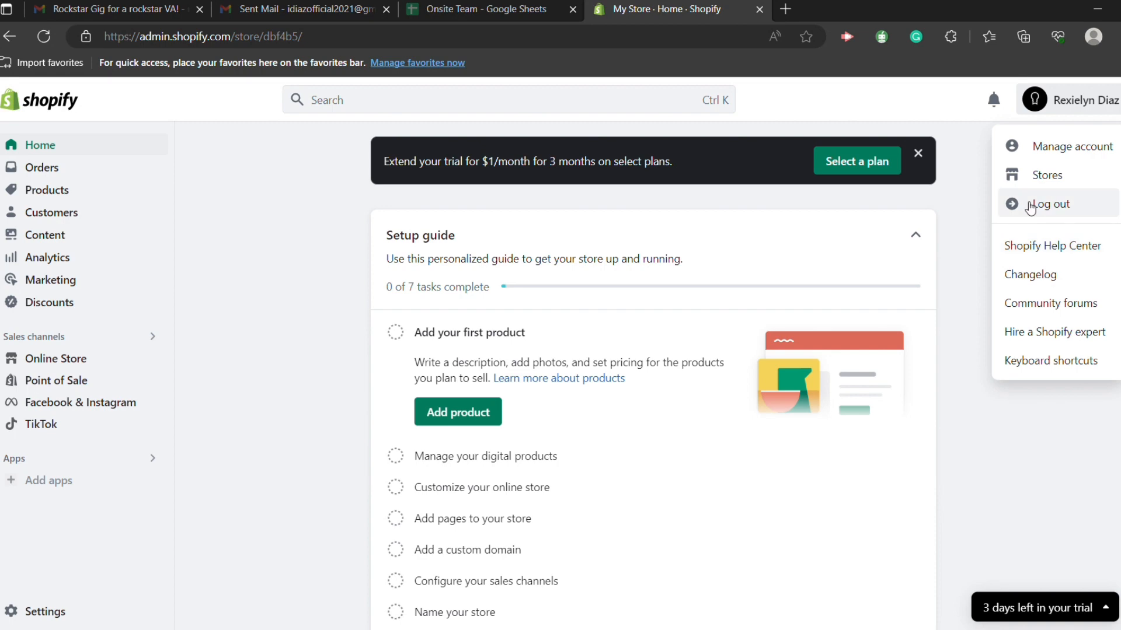
- Log out of the store admin from the account menu
left_click(1049, 203)
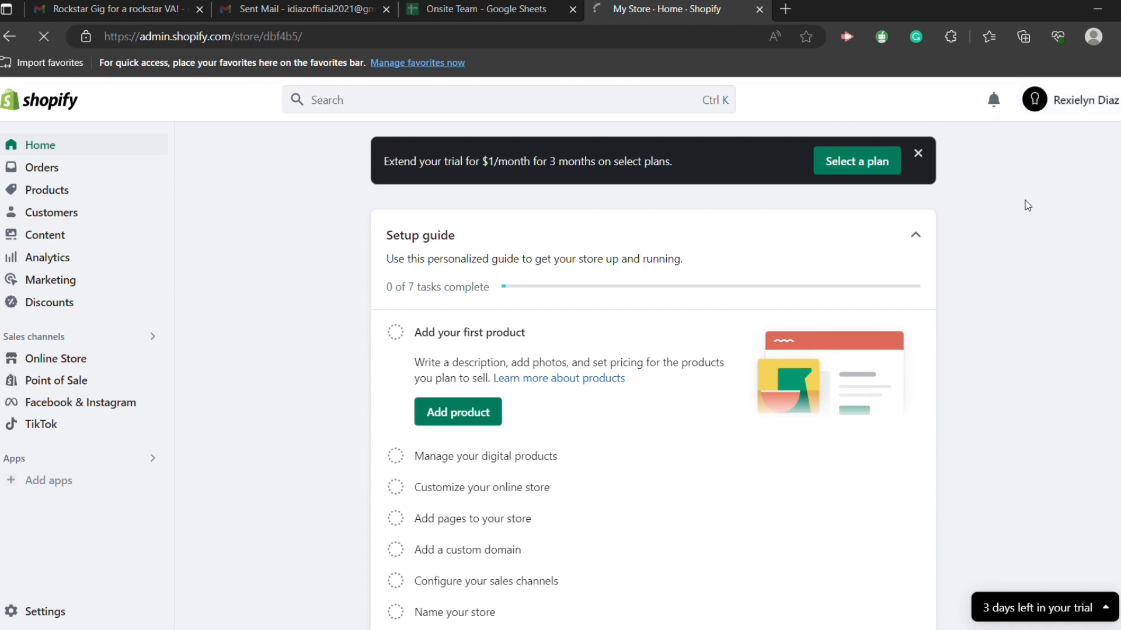